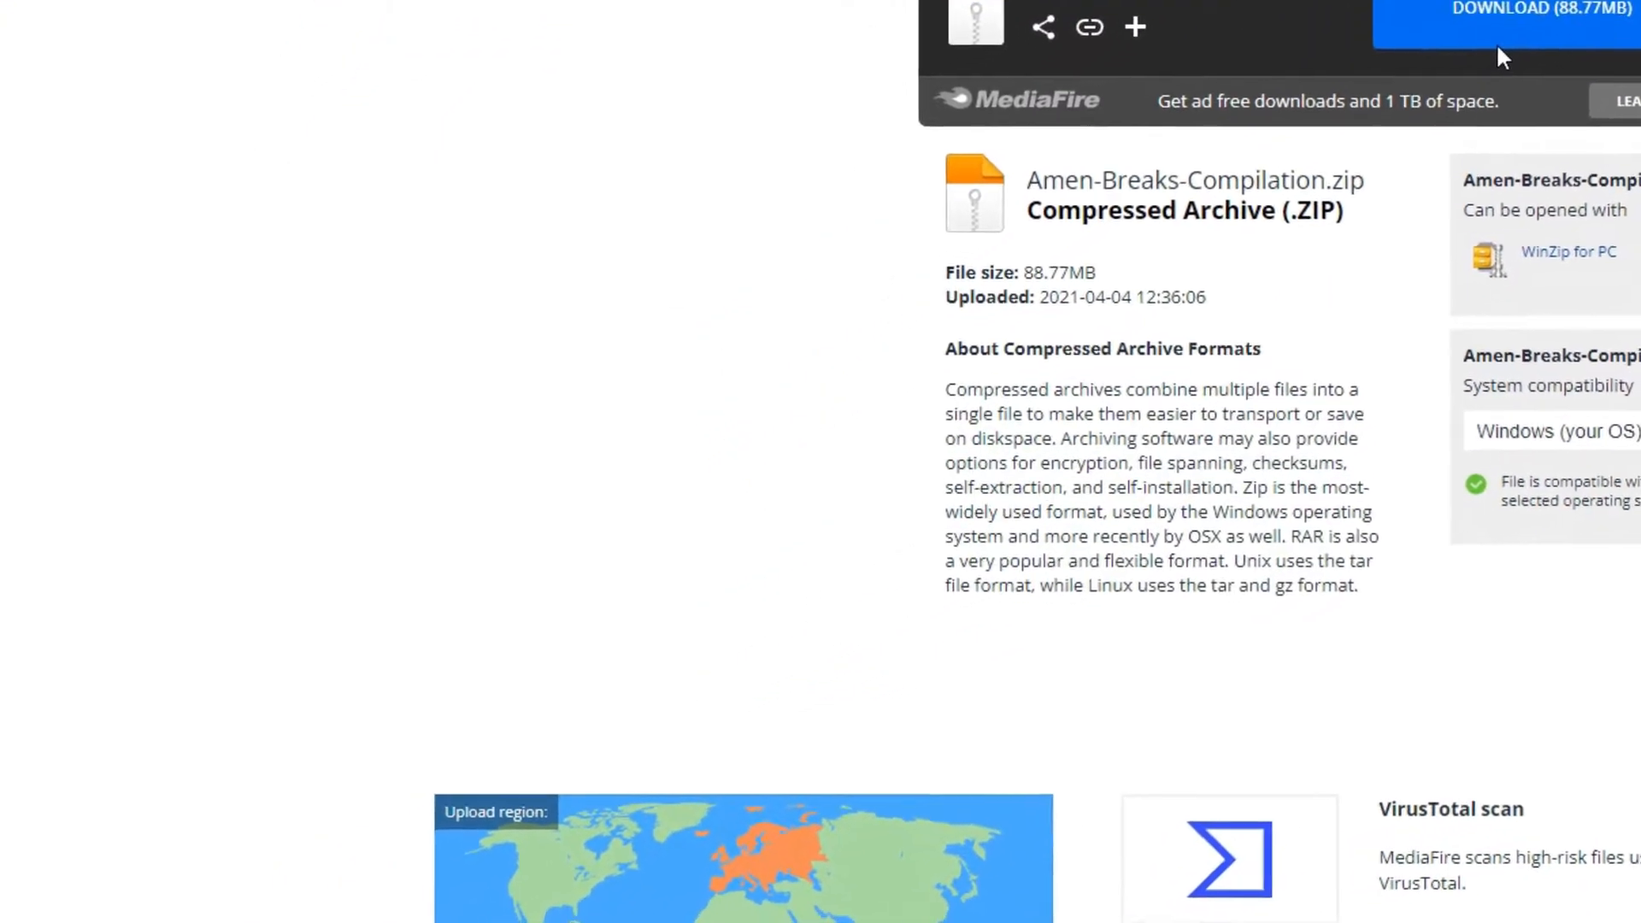
# Start the MediaFire download of Amen-Breaks-Compilation.zip (88.77MB).
pyautogui.click(1536, 9)
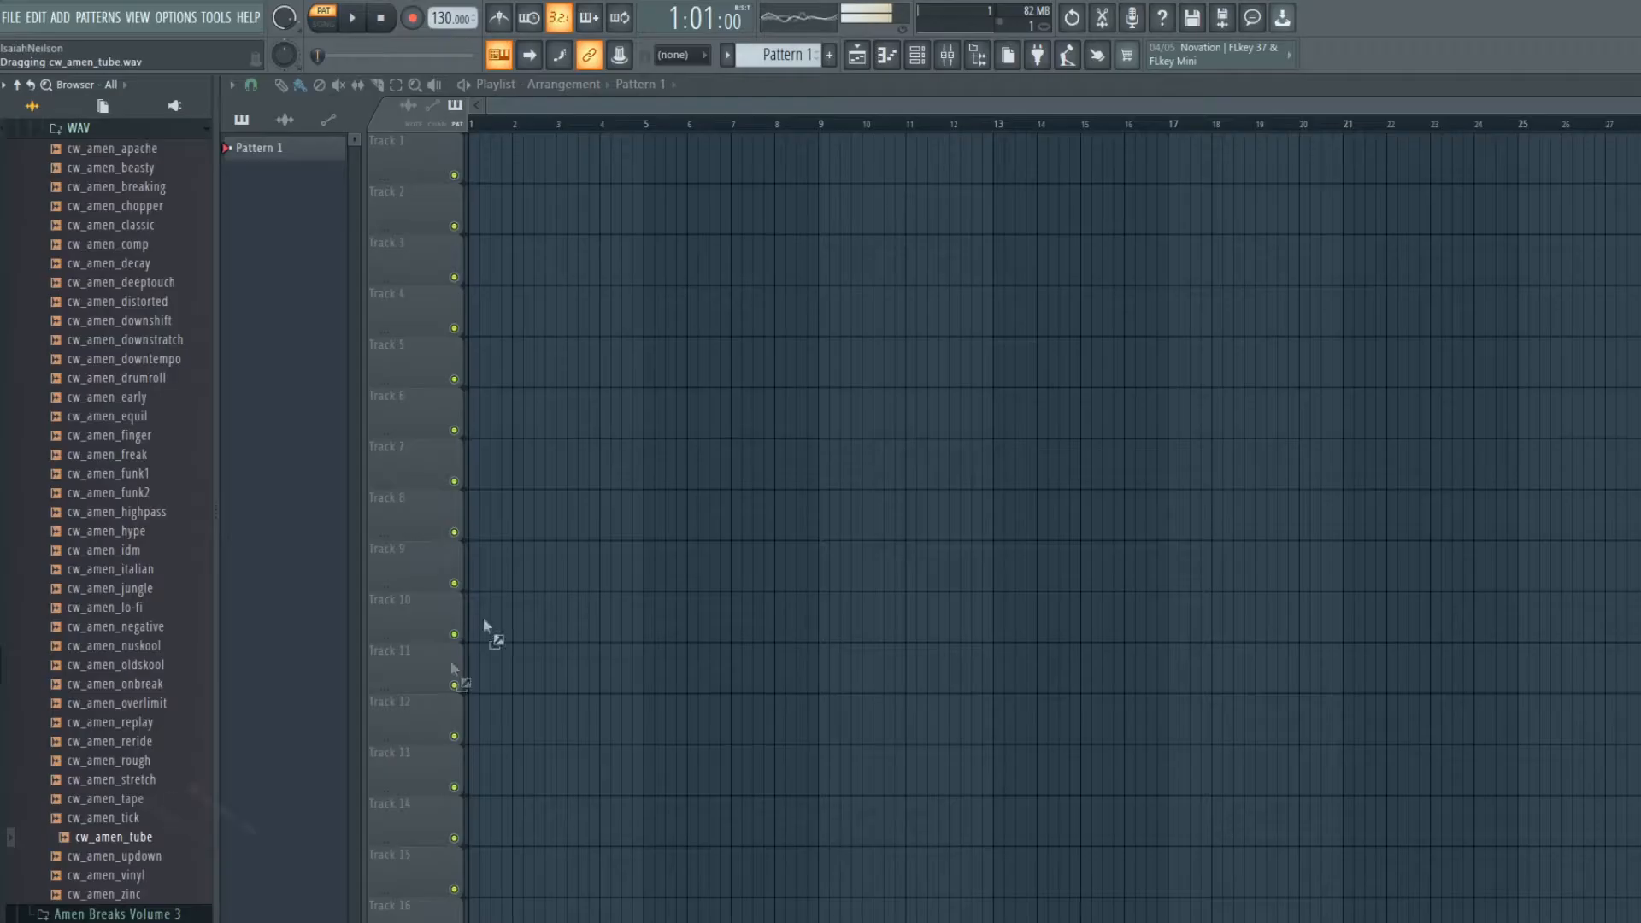
# Drop cw_amen_tube onto the Playlist and browse into Amen Breaks Volume 1's WAV folder.
pyautogui.moveTo(113, 836); pyautogui.dragTo(519, 157)
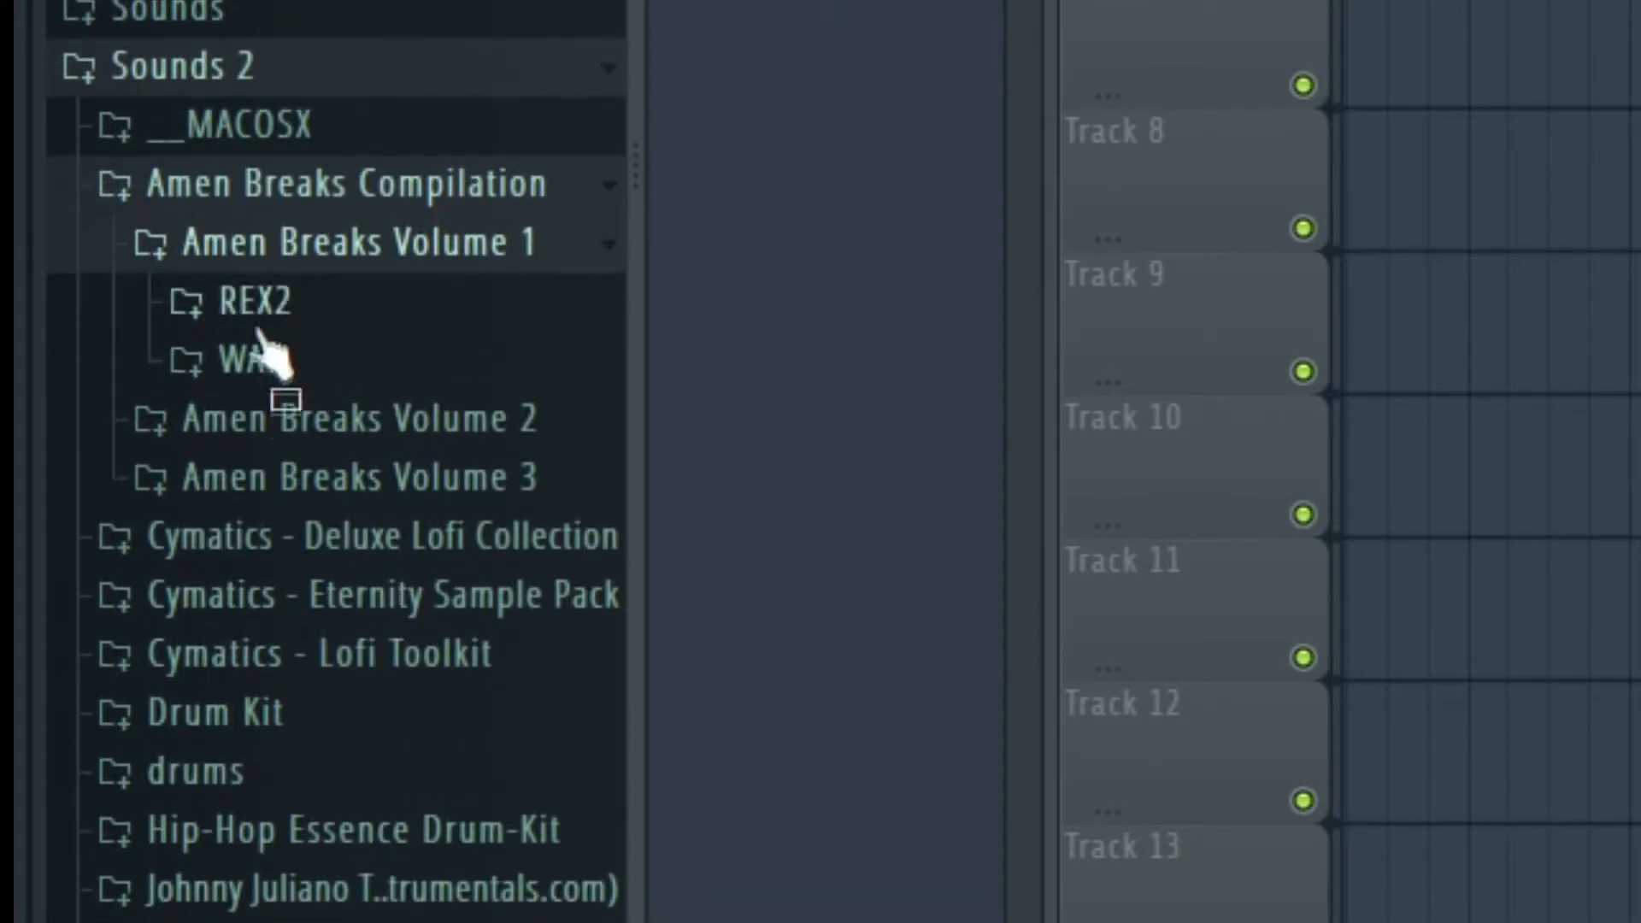
pyautogui.click(230, 352)
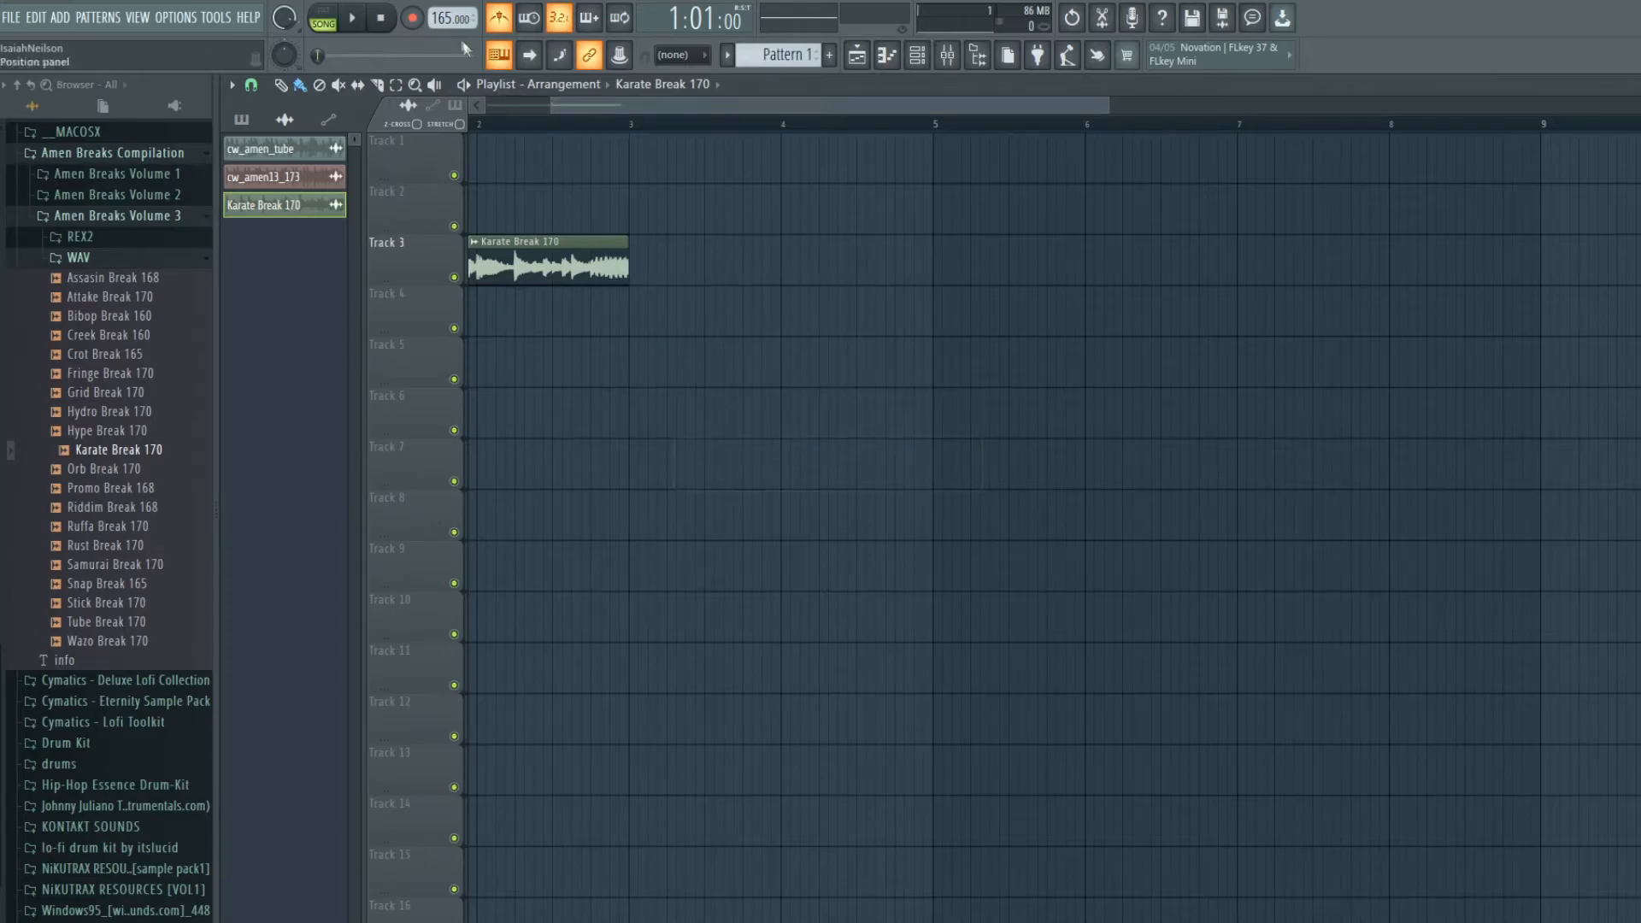
# Set the tempo to 170 BPM and lower the Karate Break 170 clip's pitch in its settings.
pyautogui.moveTo(449, 12); pyautogui.dragTo(450, 5)
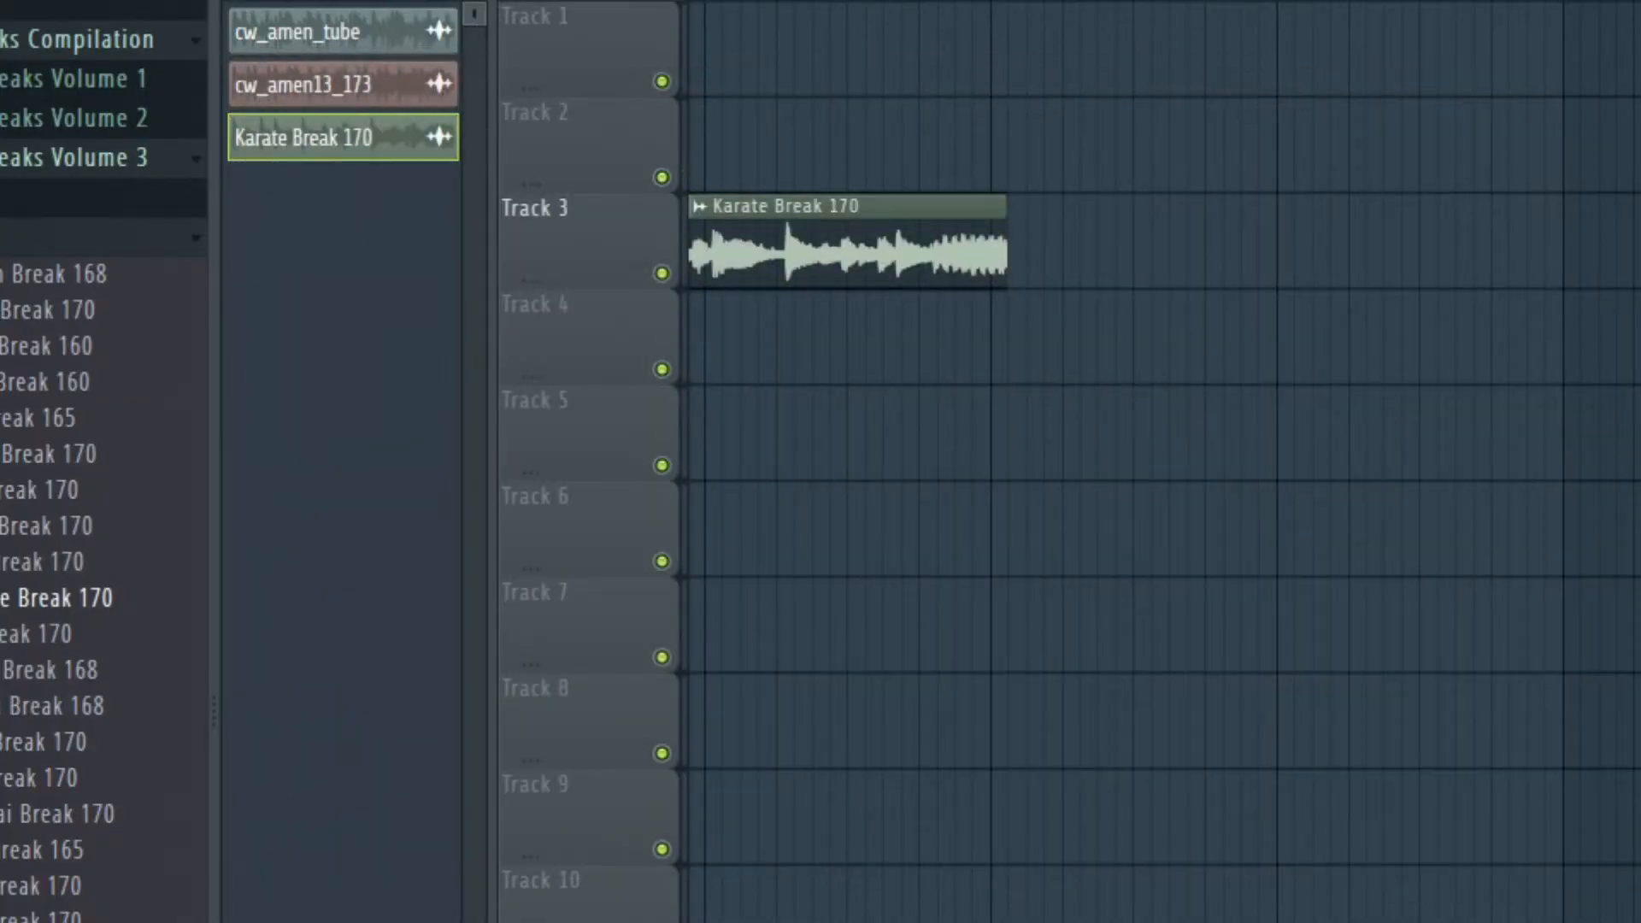
pyautogui.doubleClick(841, 248)
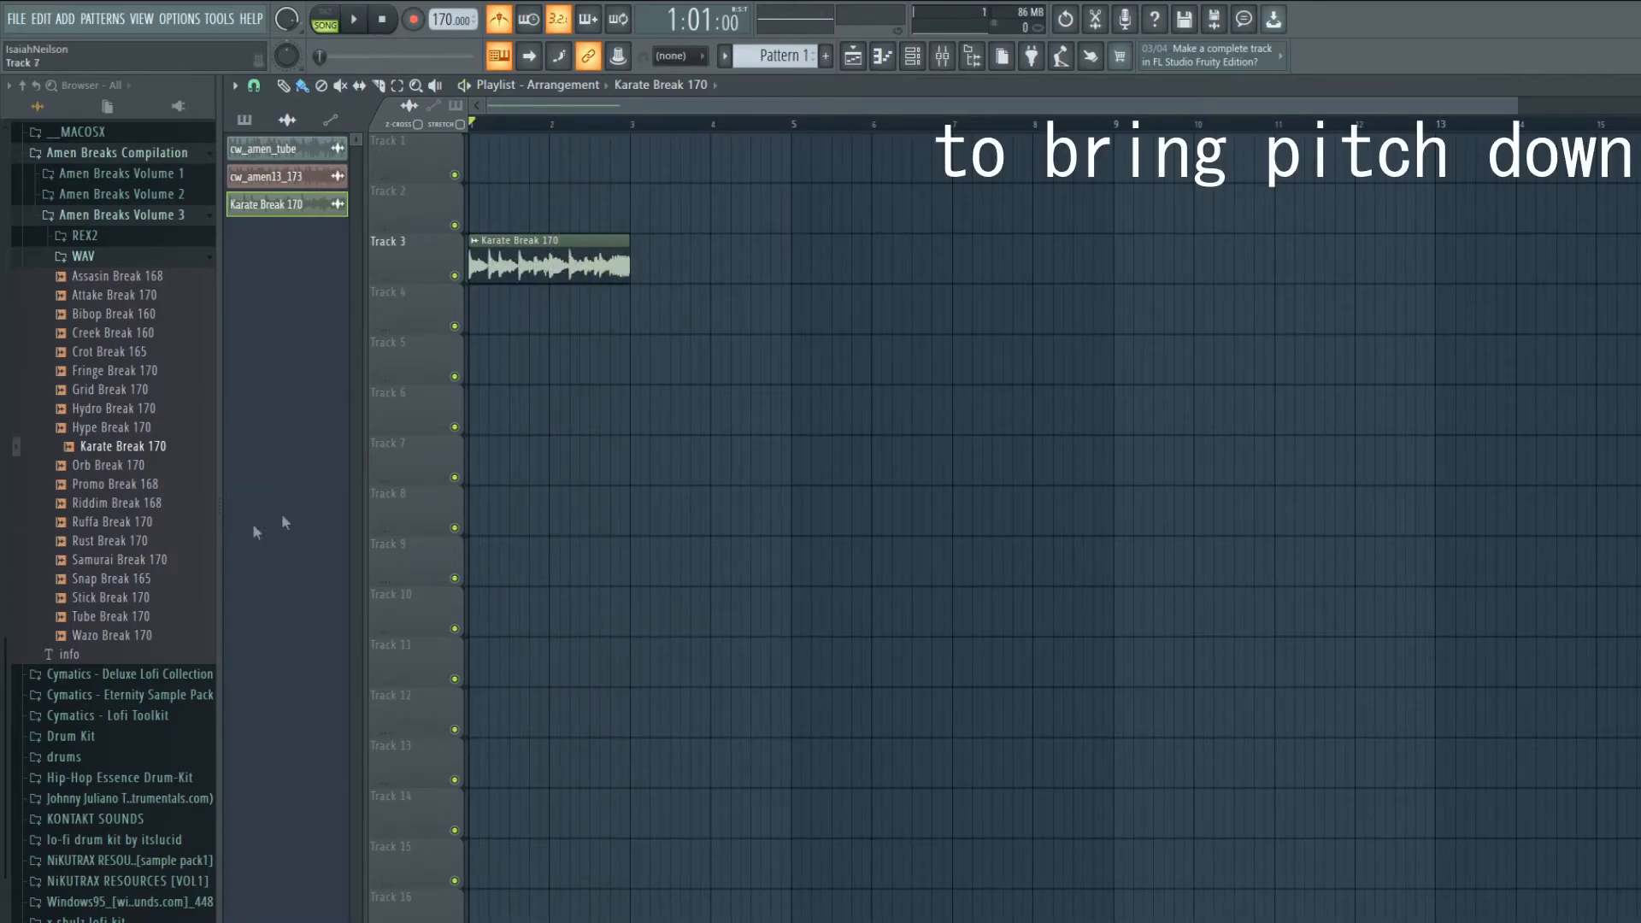
pyautogui.doubleClick(543, 260)
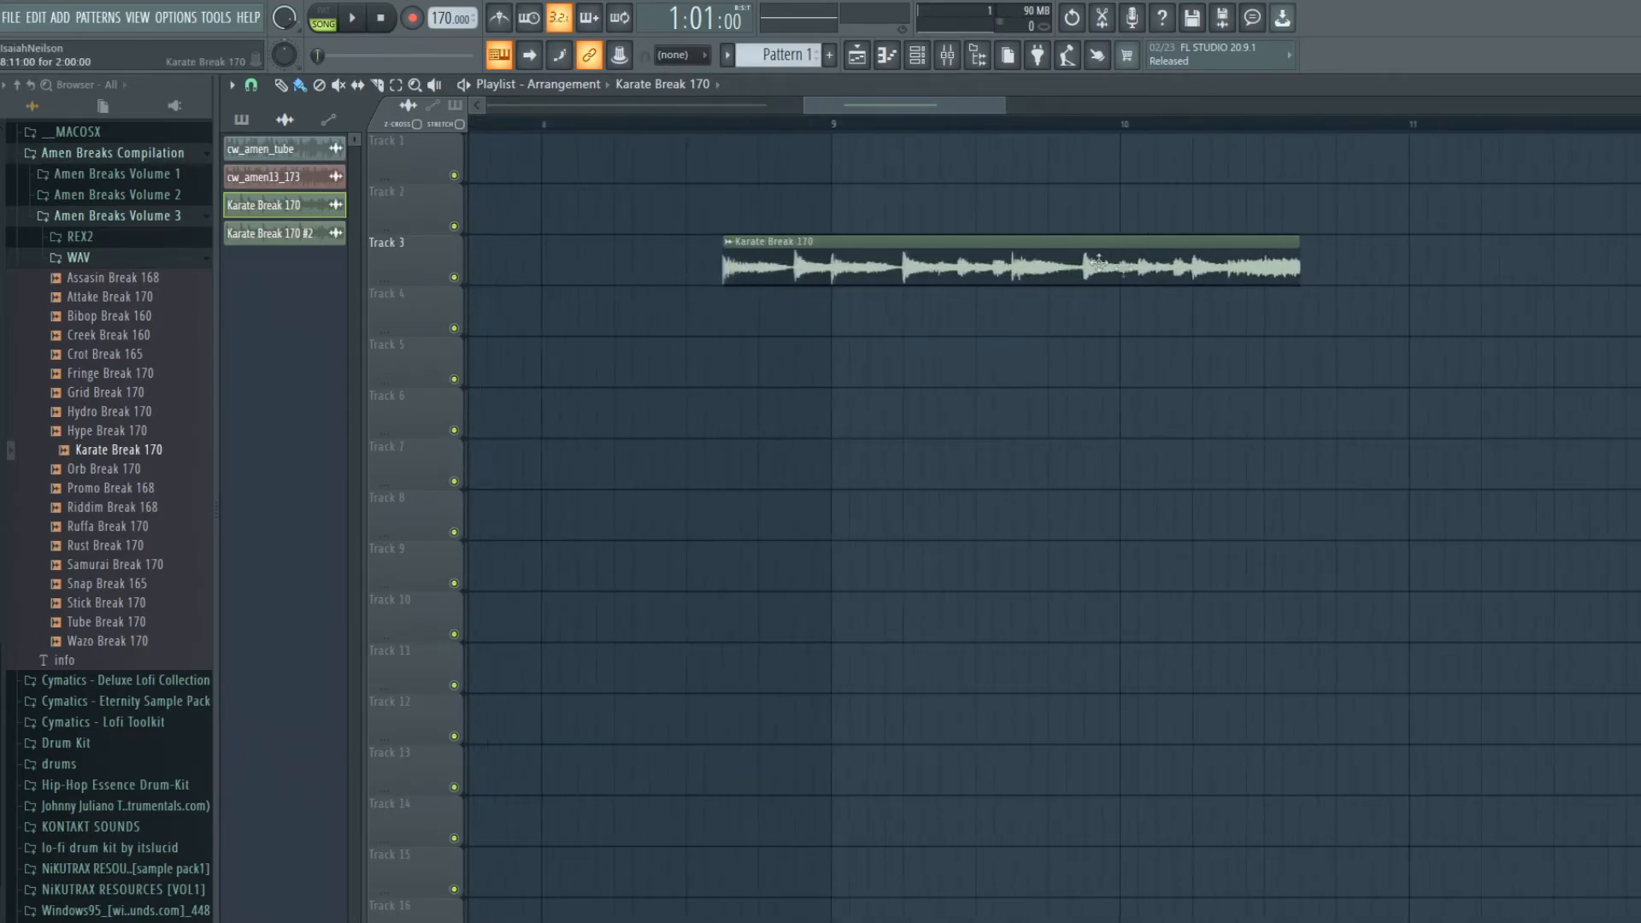
# Drag a sliced piece of the Karate Break 170 clip along its track to reposition it.
pyautogui.moveTo(1005, 260); pyautogui.dragTo(1115, 260)
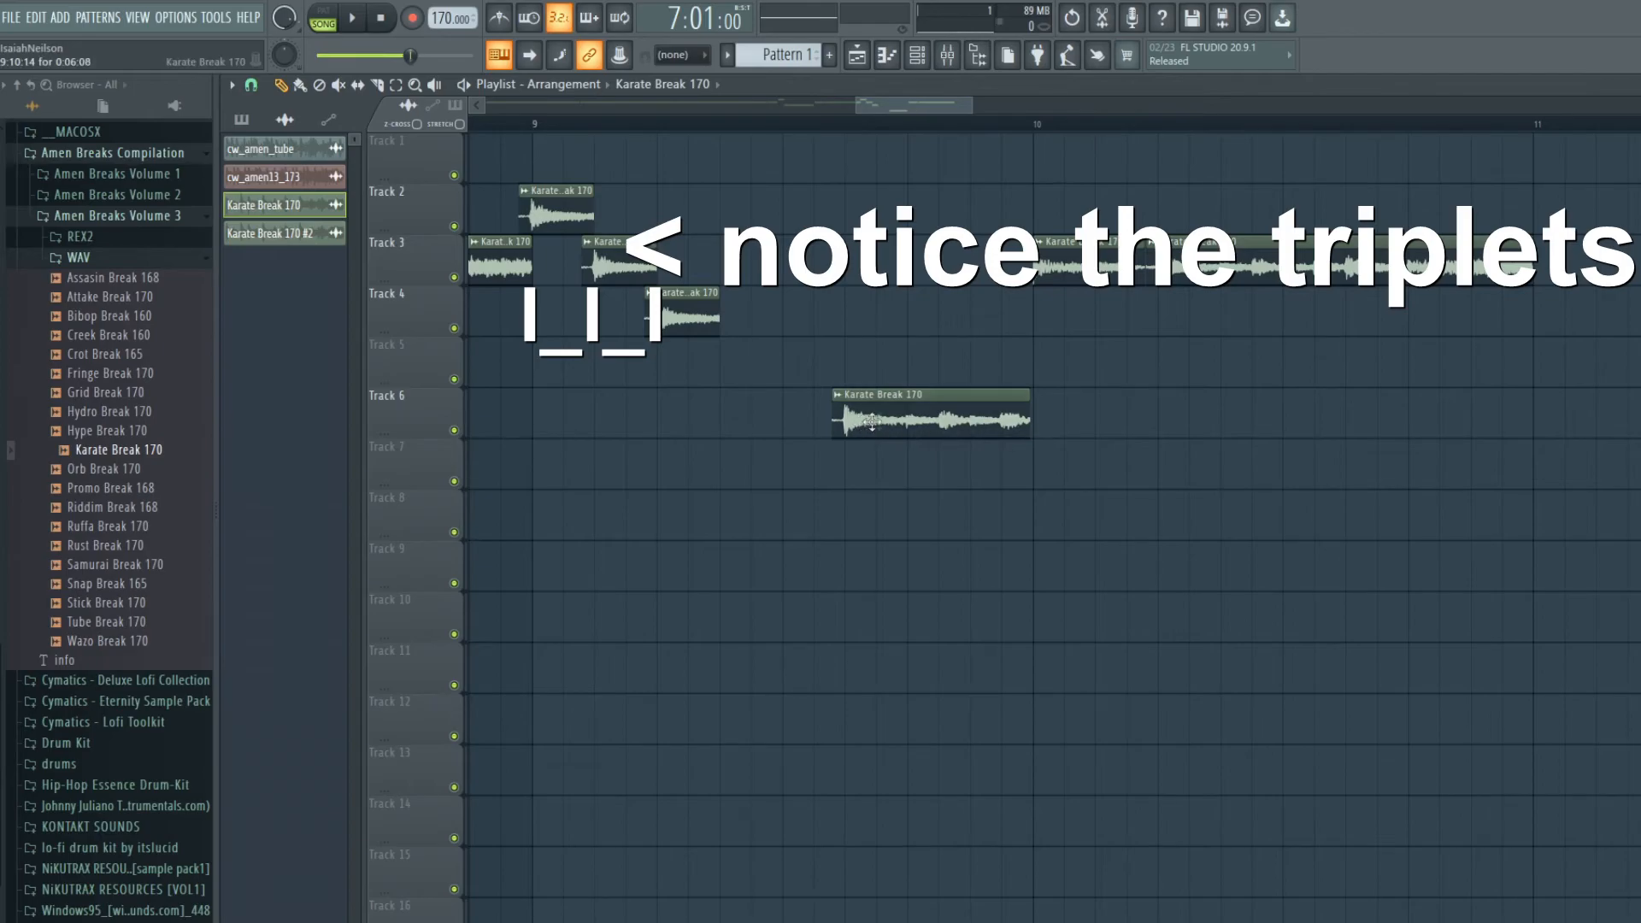
pyautogui.click(352, 18)
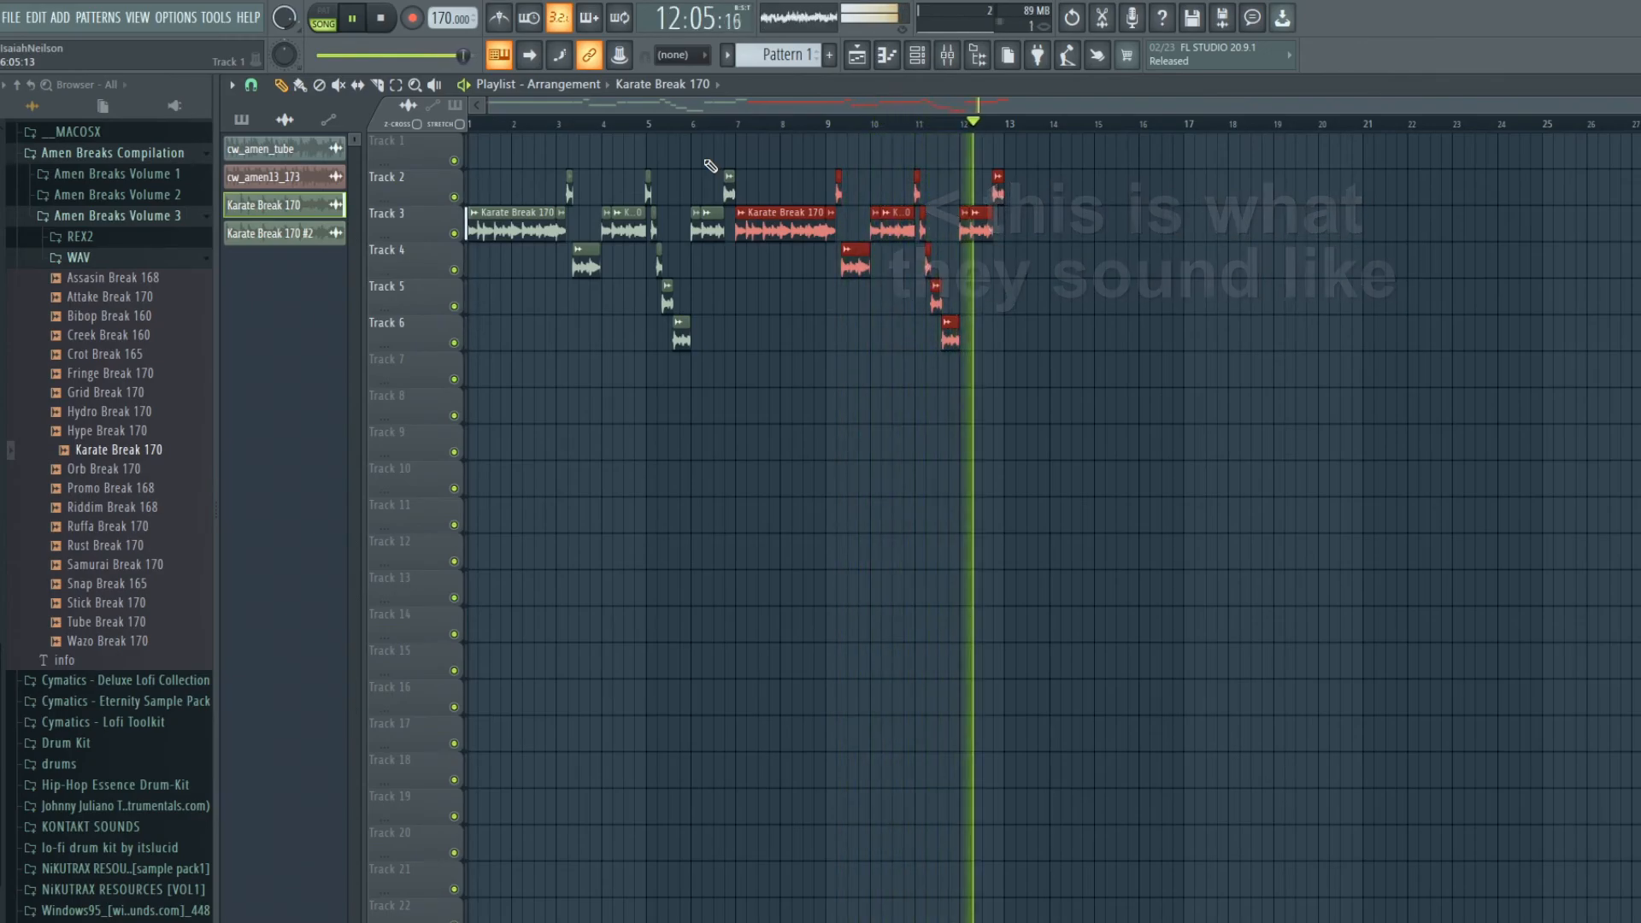
pyautogui.click(383, 20)
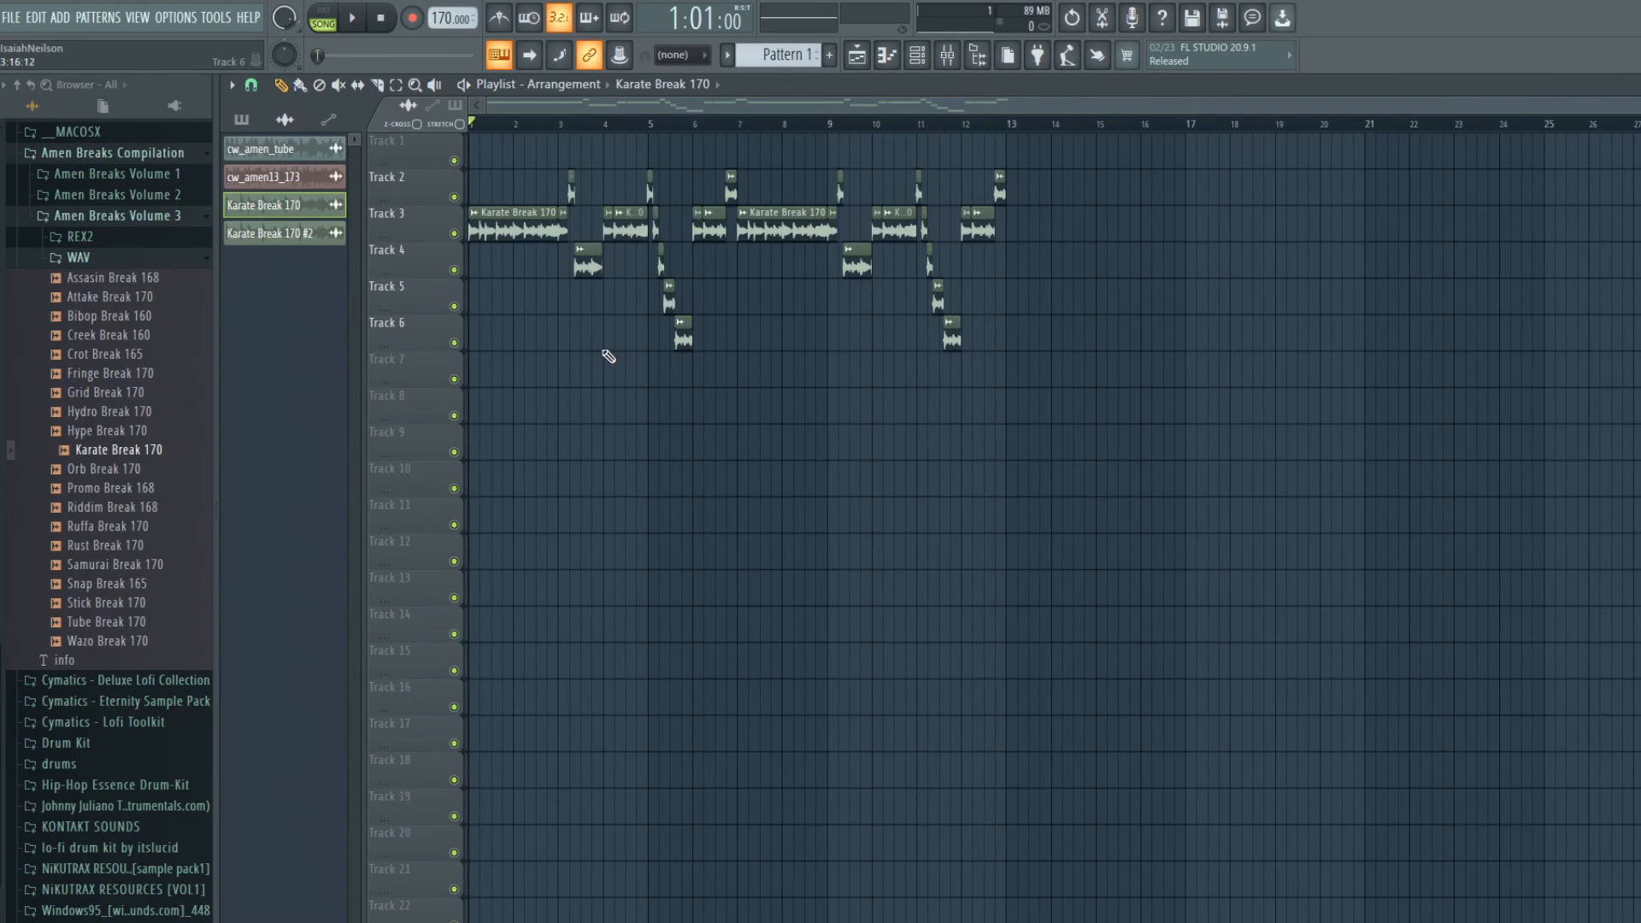
pyautogui.moveTo(625, 259)
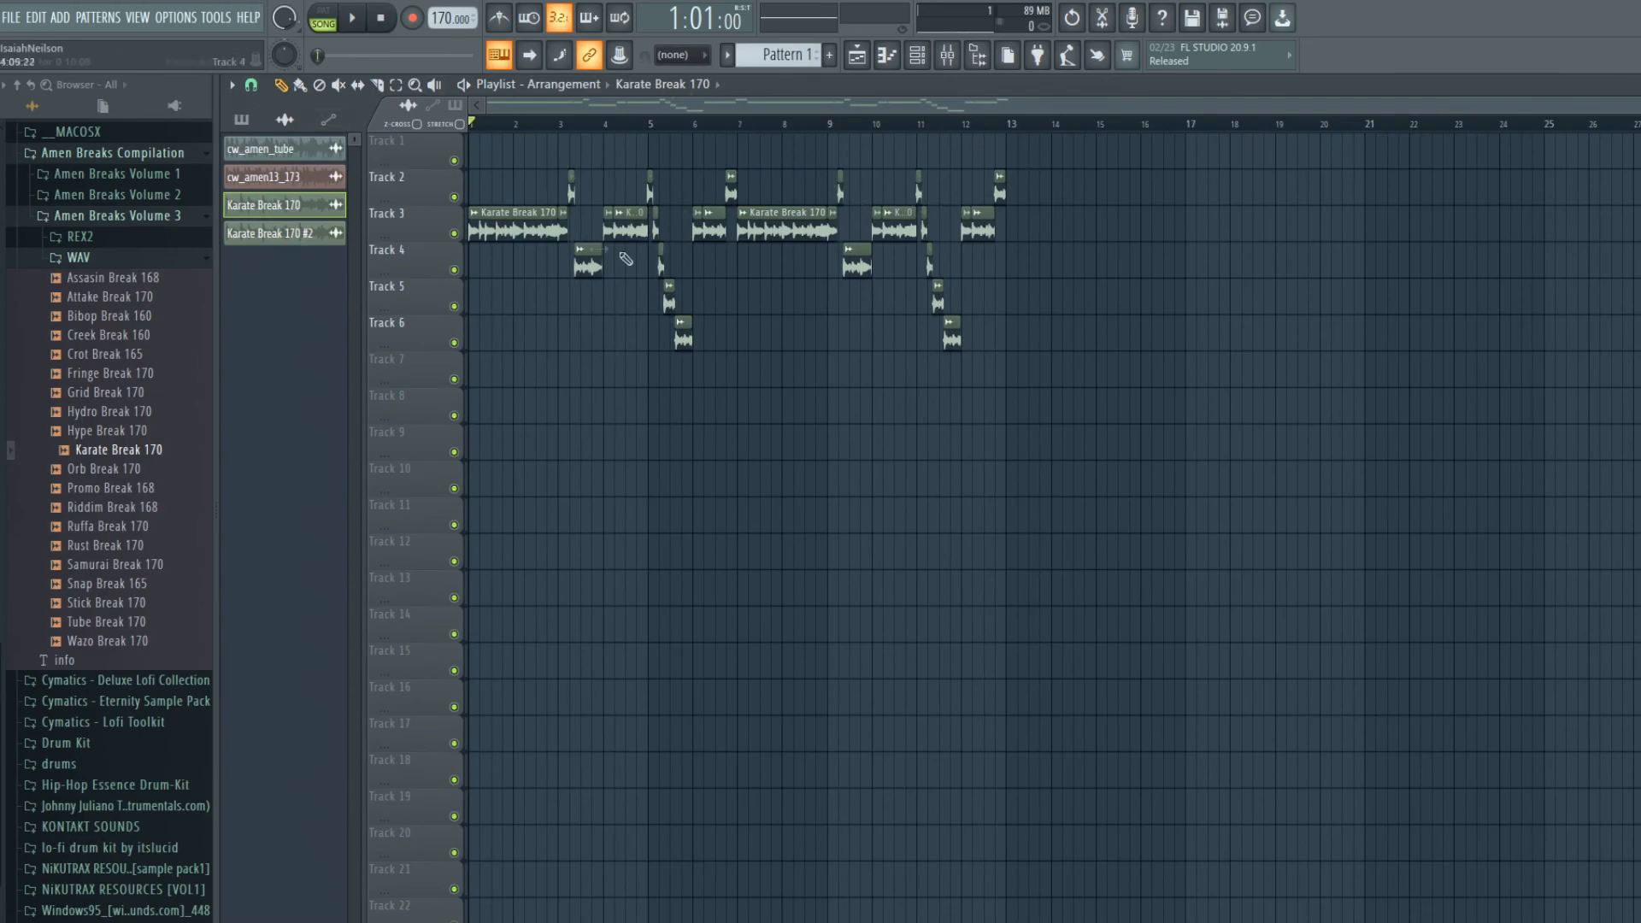